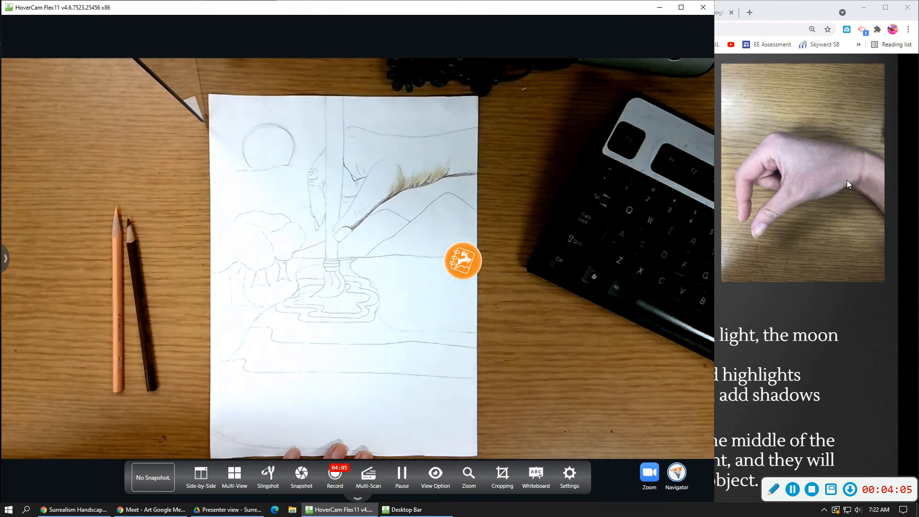
{"action": "mouse_move", "coordinate": [876, 162]}
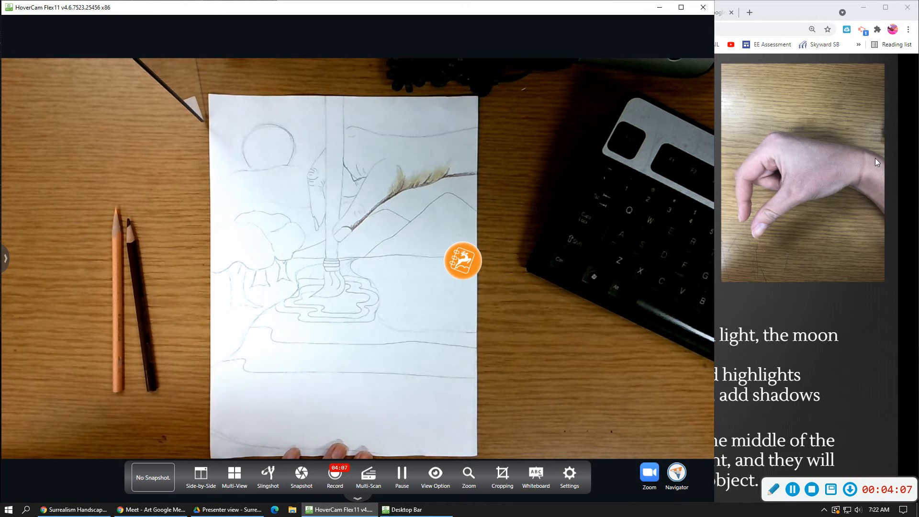